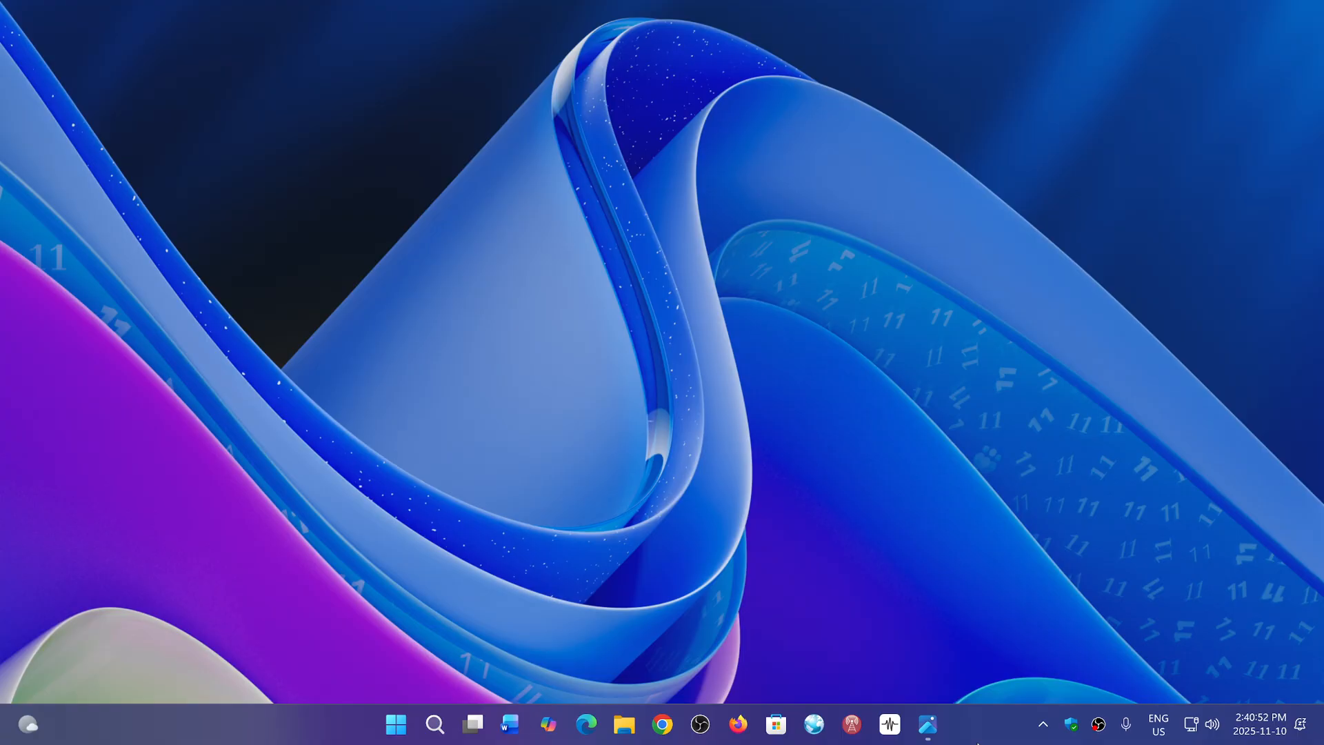
{"action": "mouse_move", "coordinate": [950, 677]}
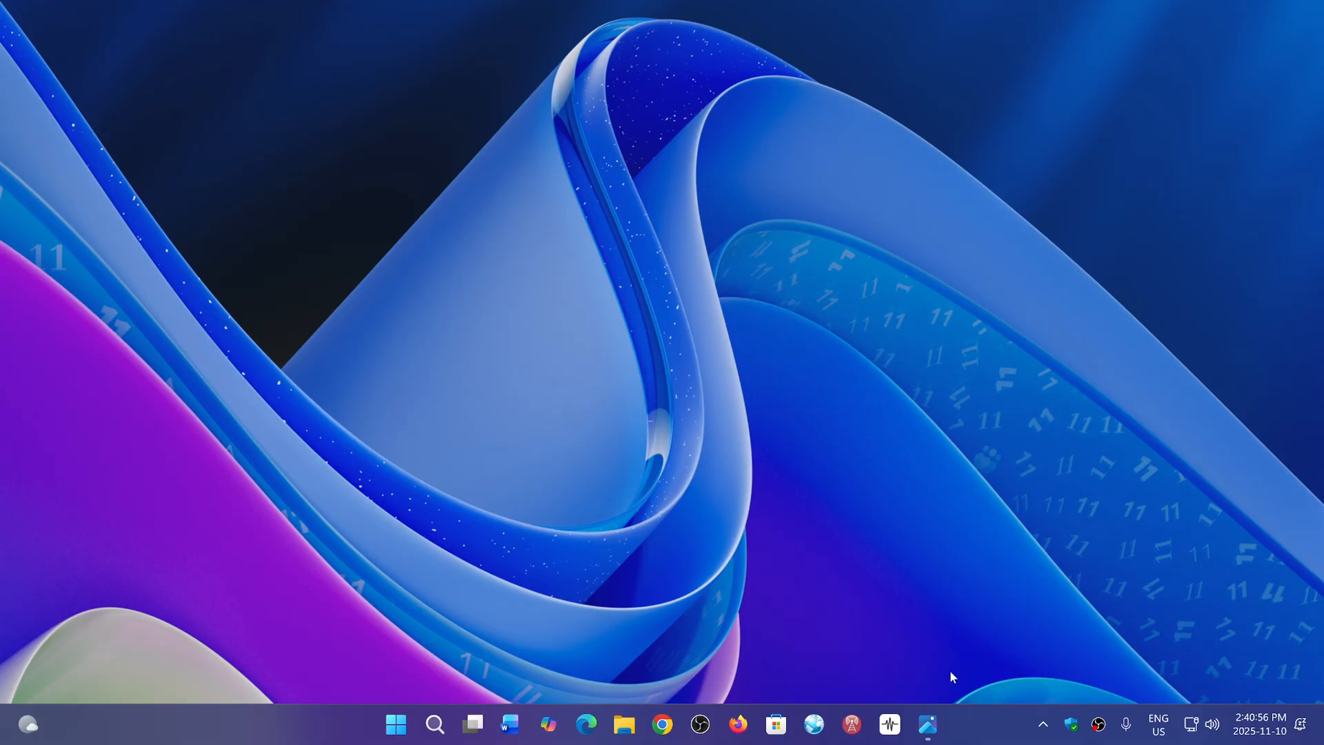
{"action": "mouse_move", "coordinate": [529, 480]}
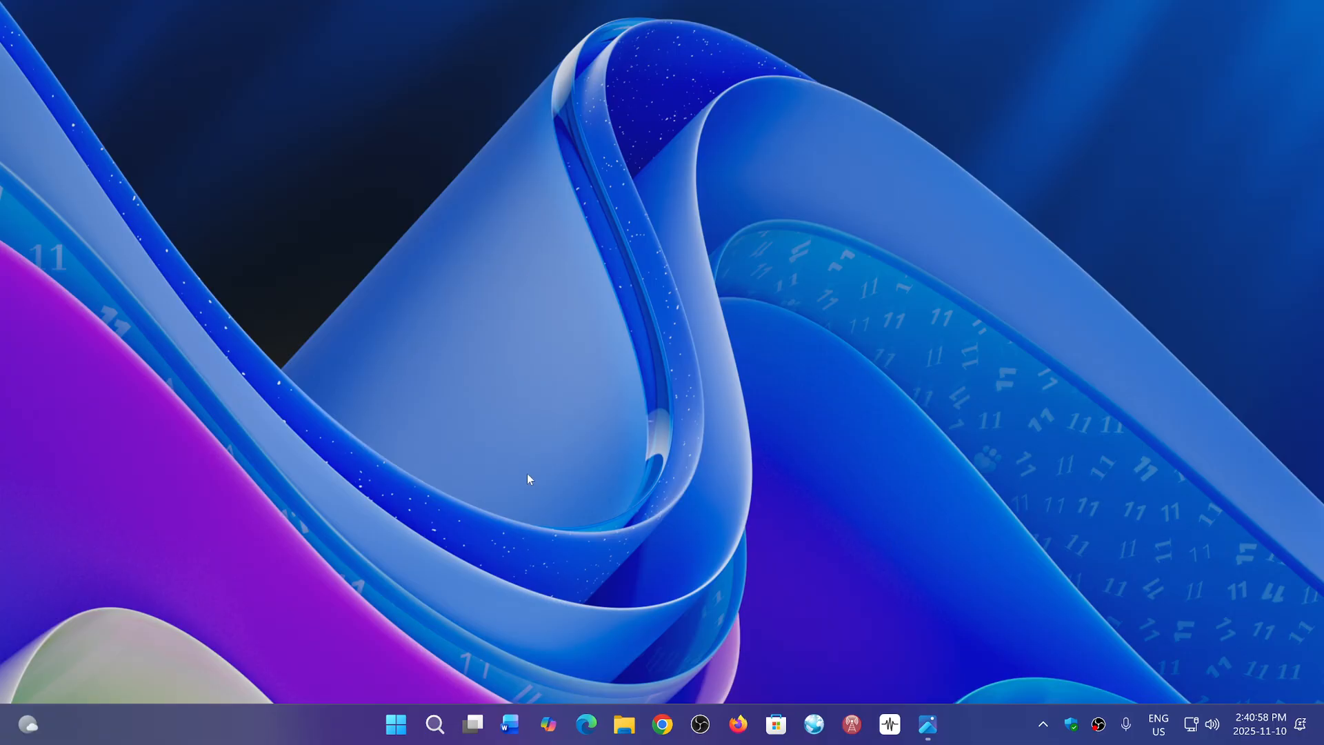
{"action": "mouse_move", "coordinate": [389, 666]}
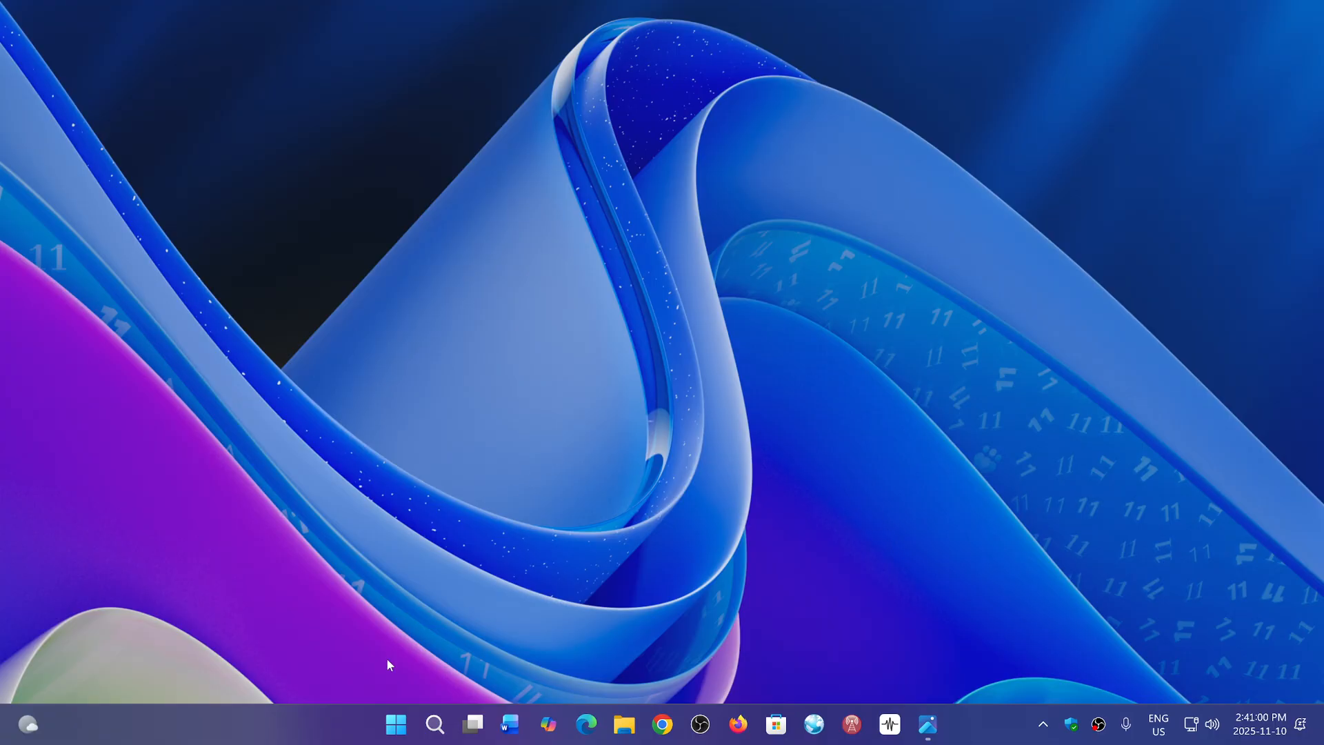
Step: Bring up the Start menu showing pinned apps, Recommended and the linked-phone panel
{"action": "left_click", "coordinate": [395, 724]}
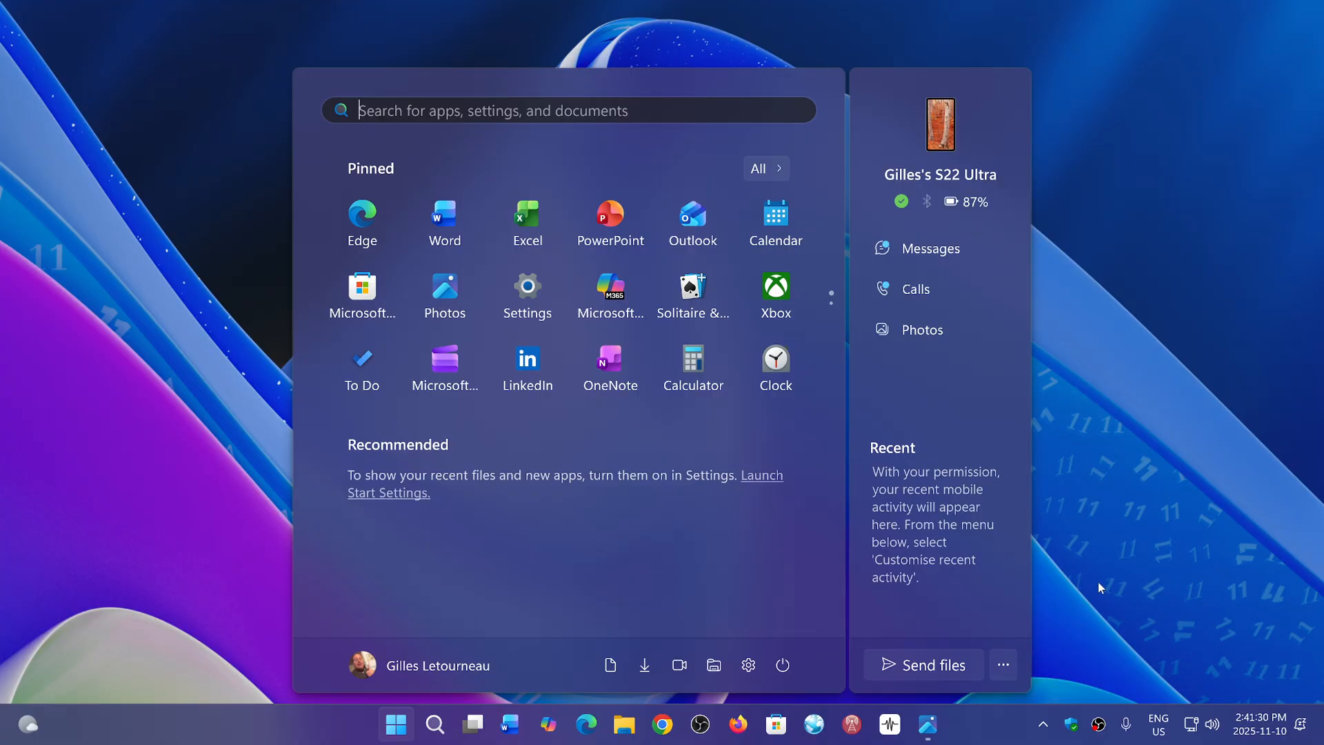
{"action": "mouse_move", "coordinate": [1103, 583]}
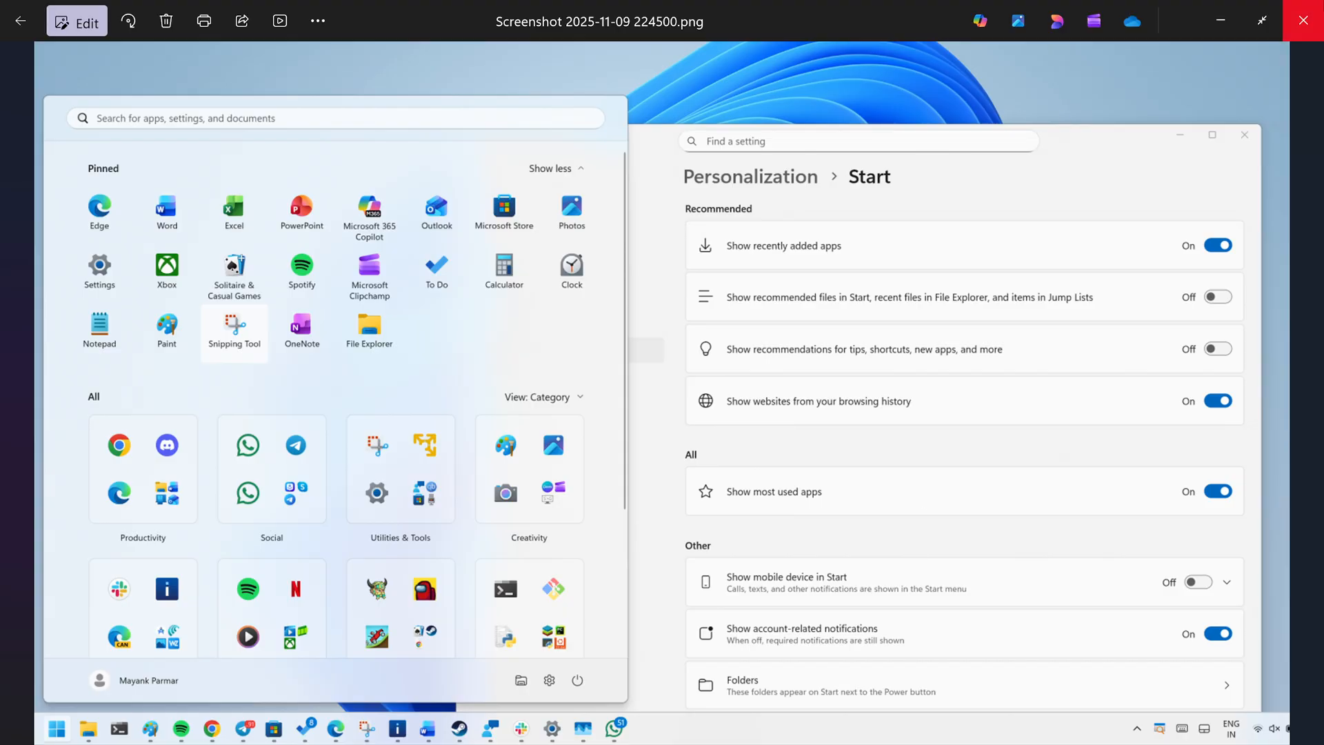
{"action": "mouse_move", "coordinate": [1305, 19]}
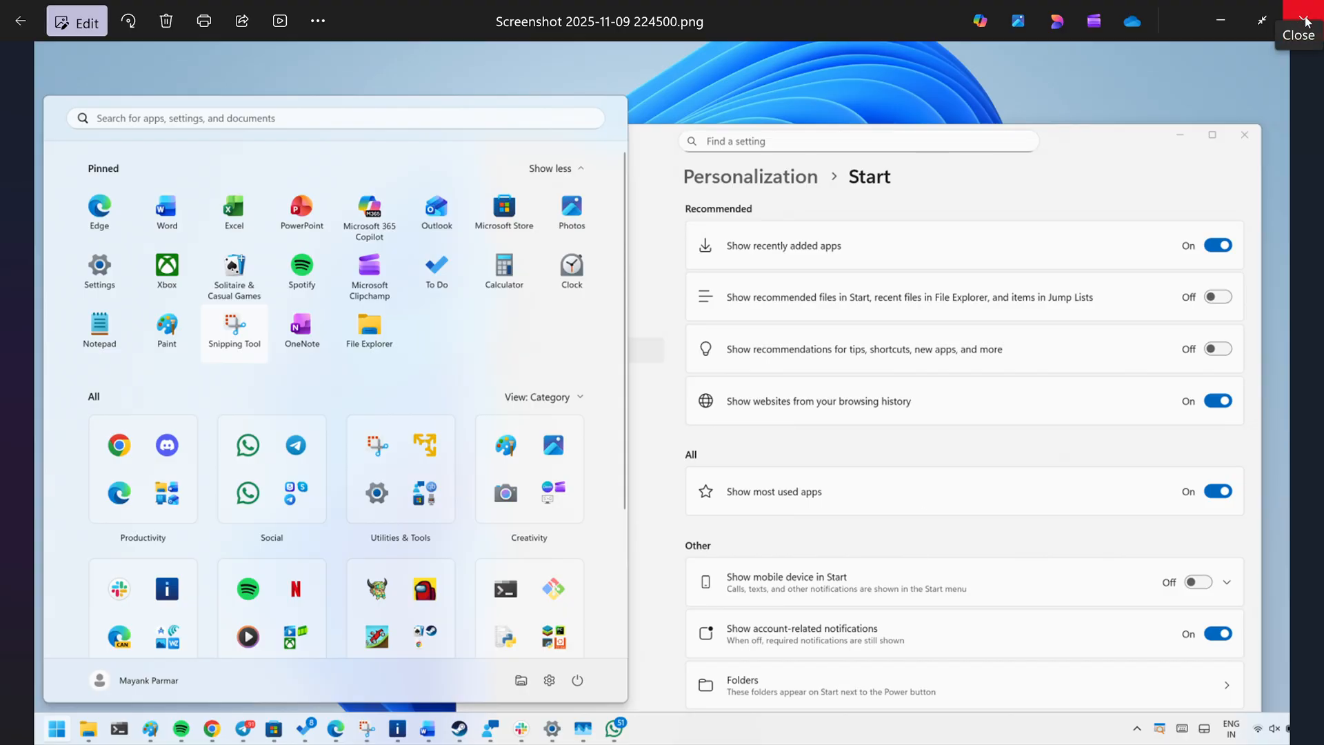
Step: Close the Photos screenshot and bring the live Start menu back up for comparison
{"action": "left_click", "coordinate": [1317, 11]}
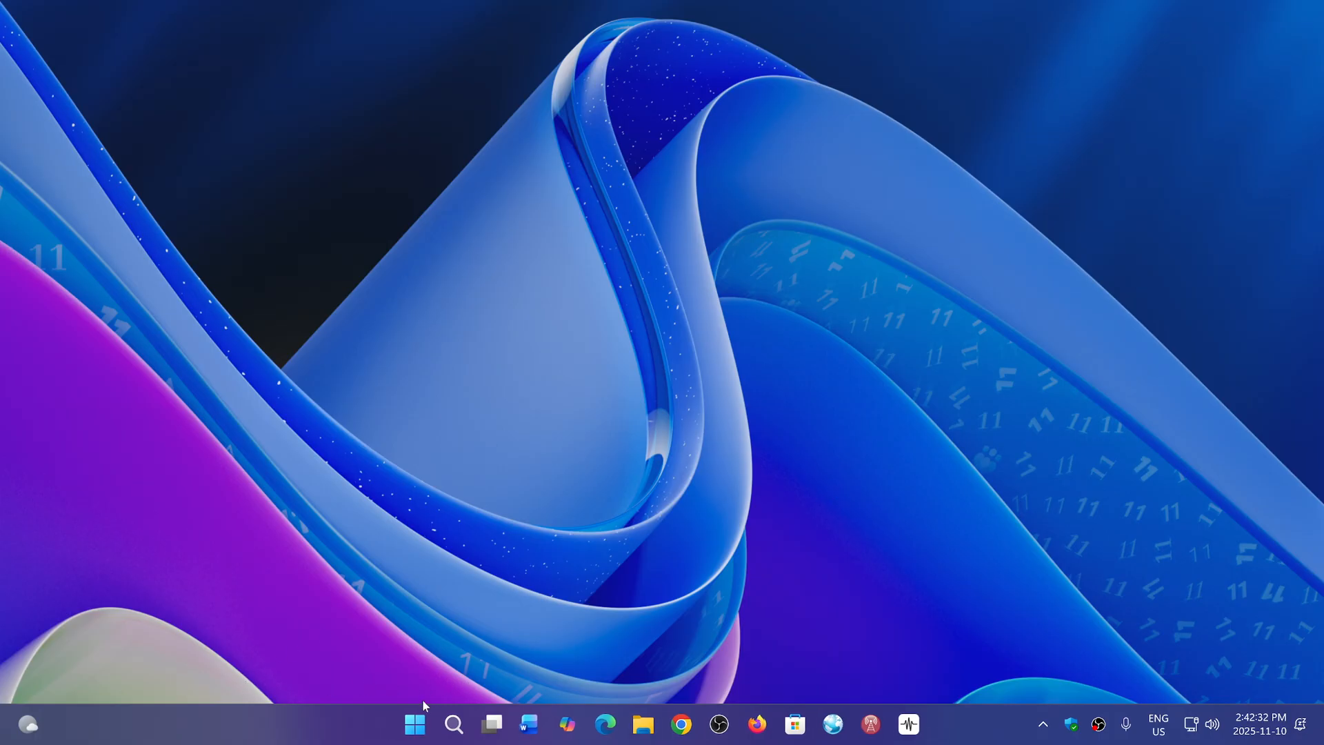
{"action": "left_click", "coordinate": [414, 723]}
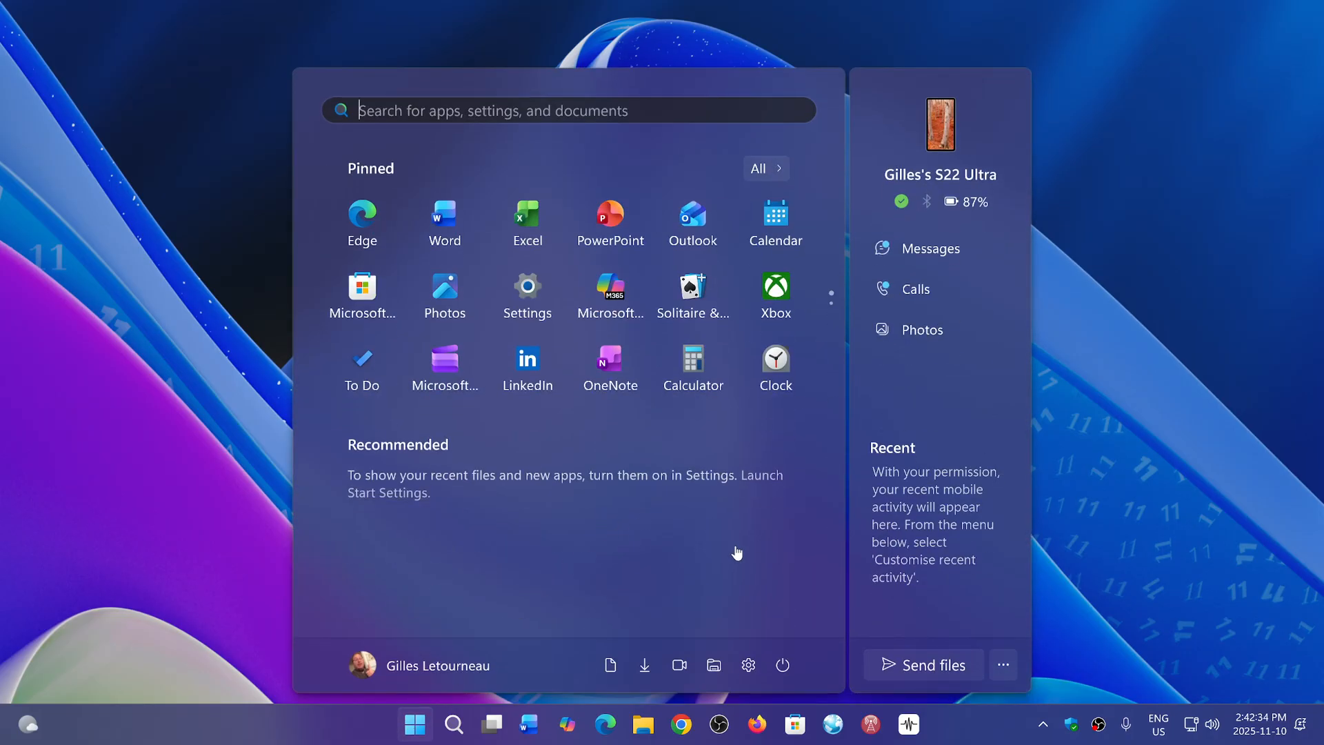
{"action": "mouse_move", "coordinate": [745, 562]}
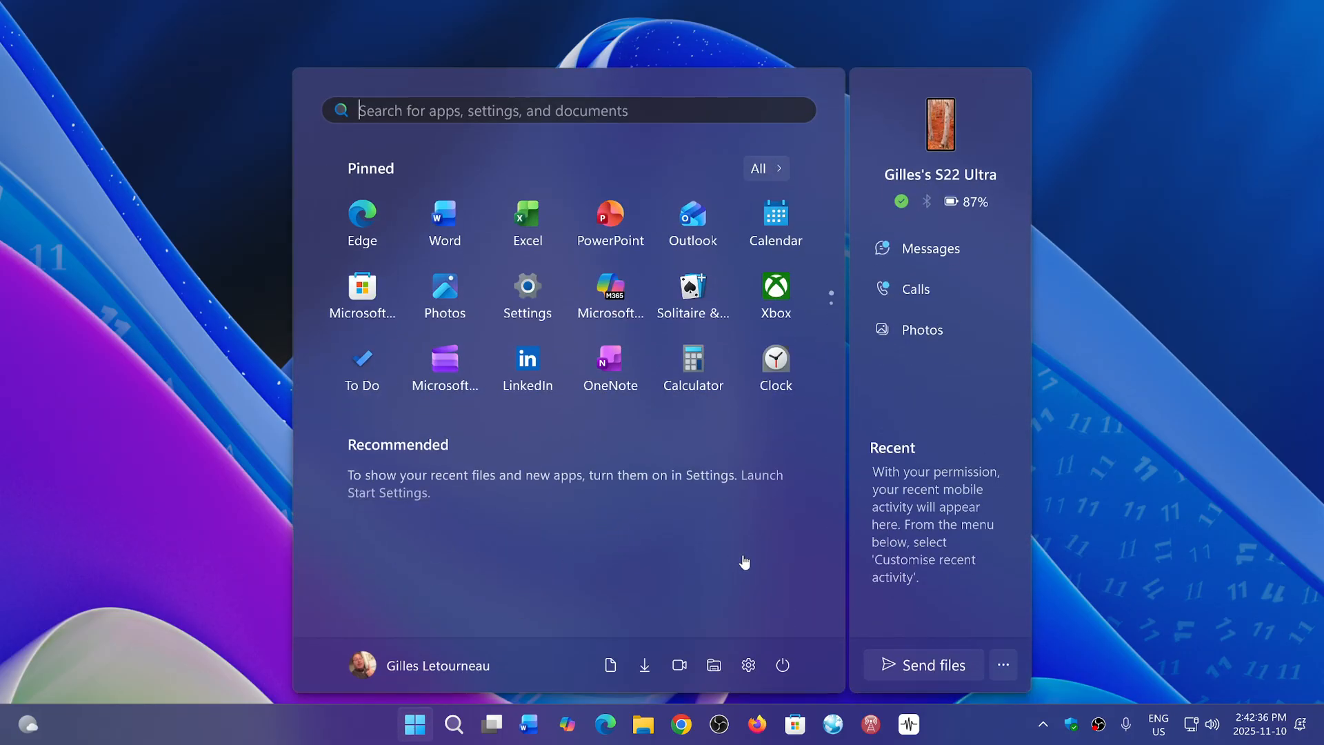